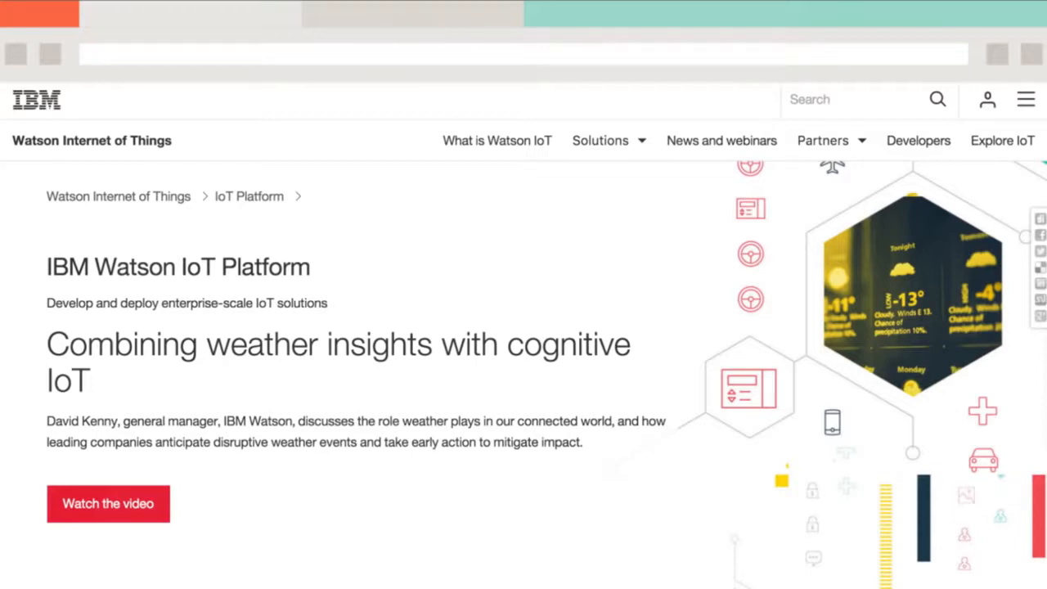
Go to ibm.com/iot and bring the IBM Watson IoT Platform section into view.
text(ibm.com/iot)
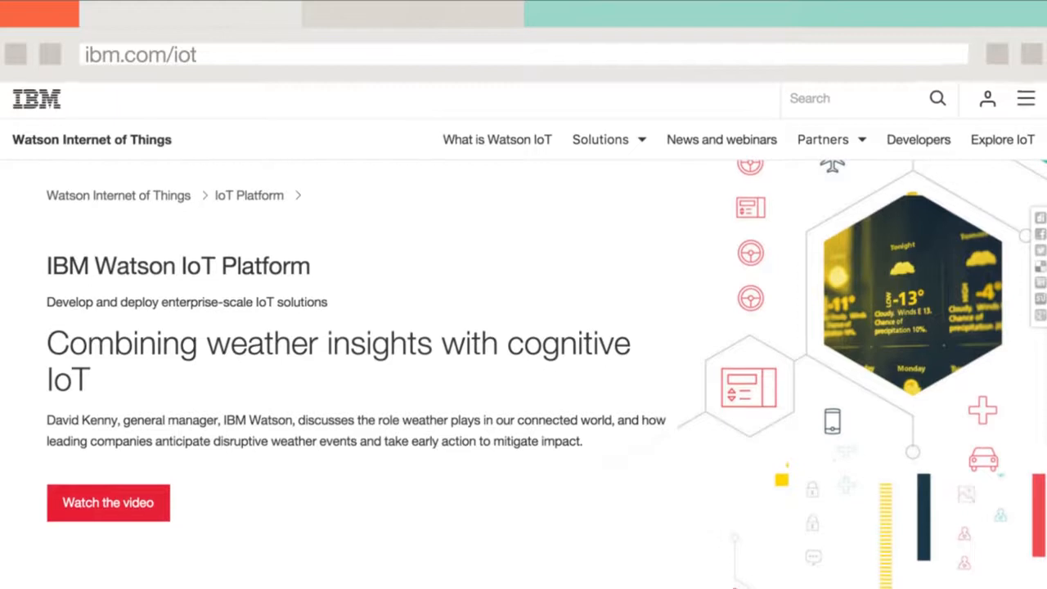
scroll(down, 3)
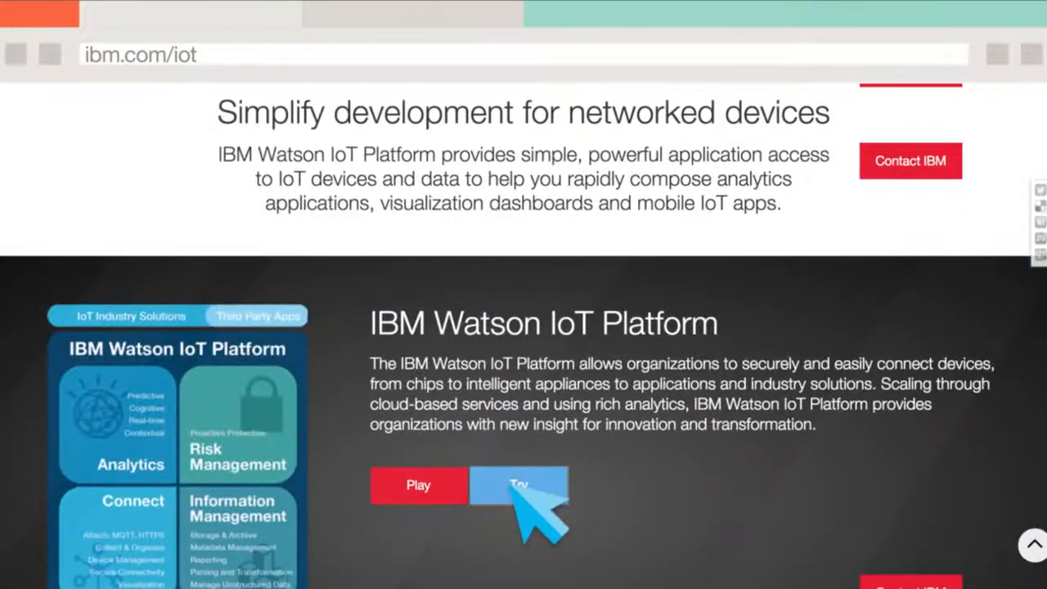
Deploy the discover-iot-sample app from the Try page and view it running in the Bluemix dashboard.
click(513, 484)
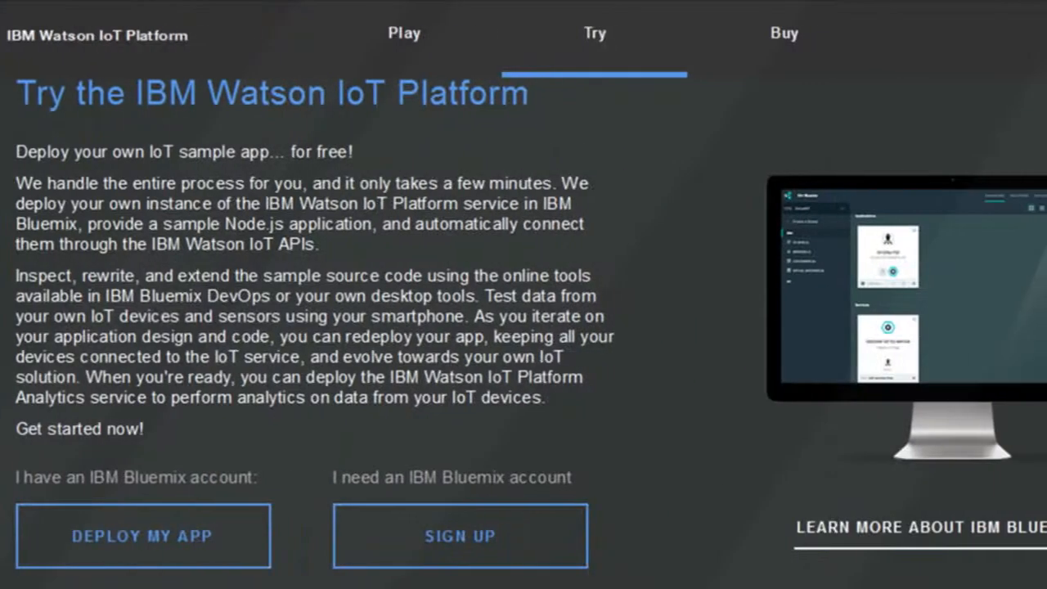
click(142, 537)
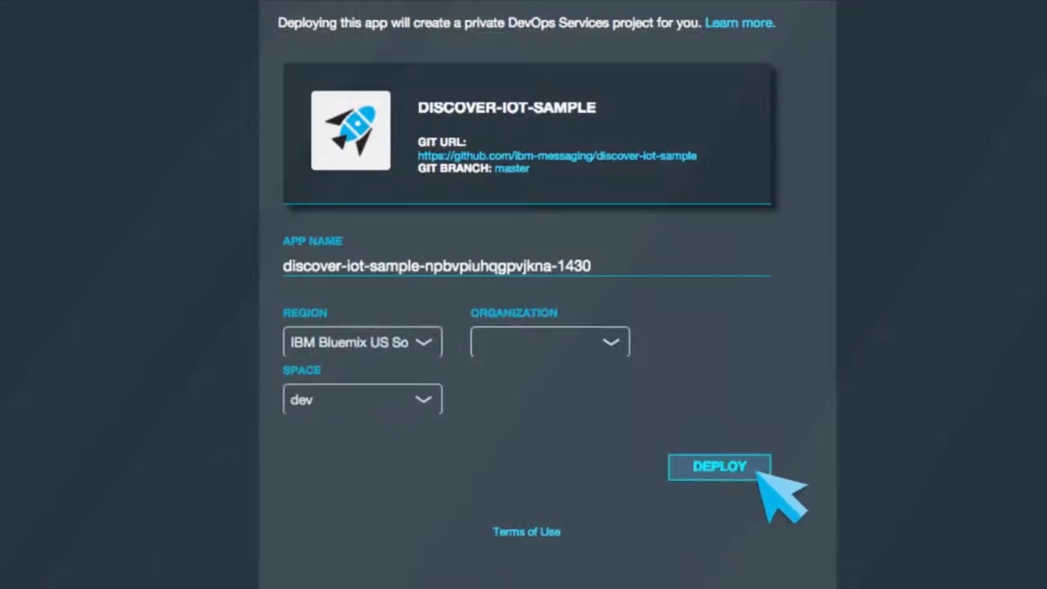
click(720, 467)
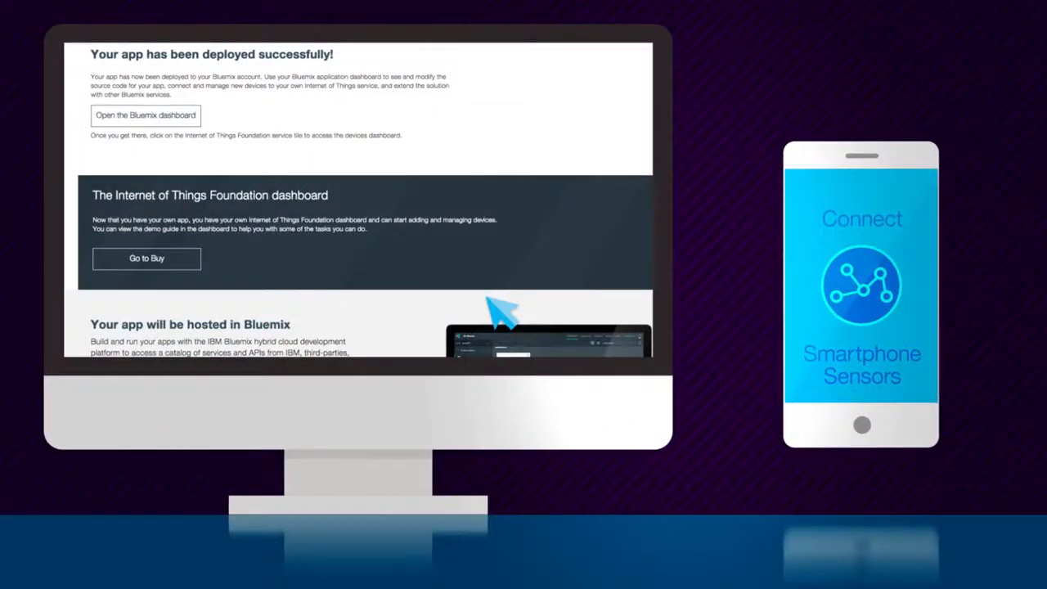
mouse_move(315, 196)
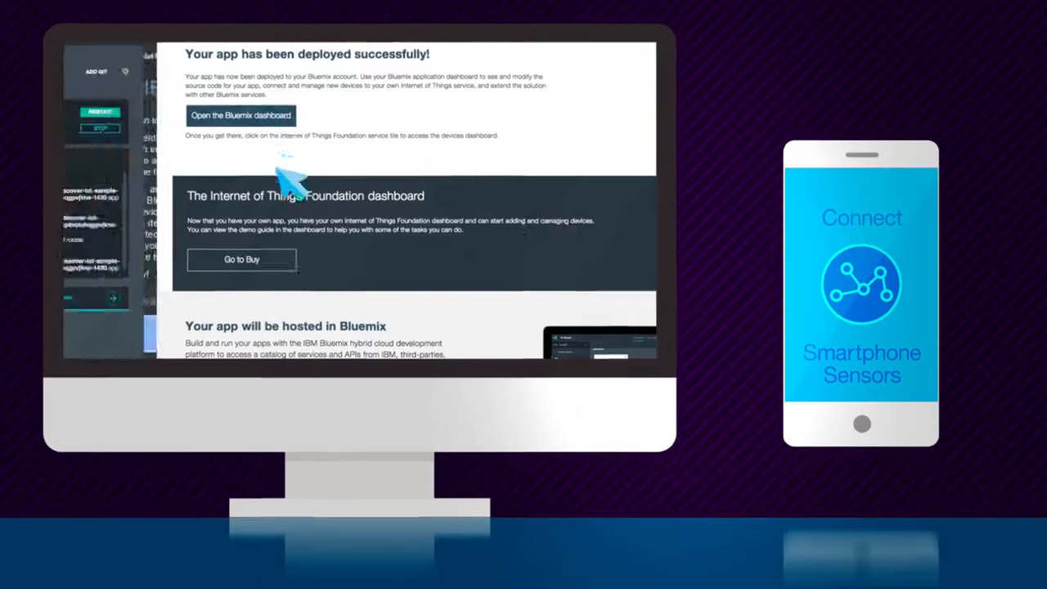
click(242, 114)
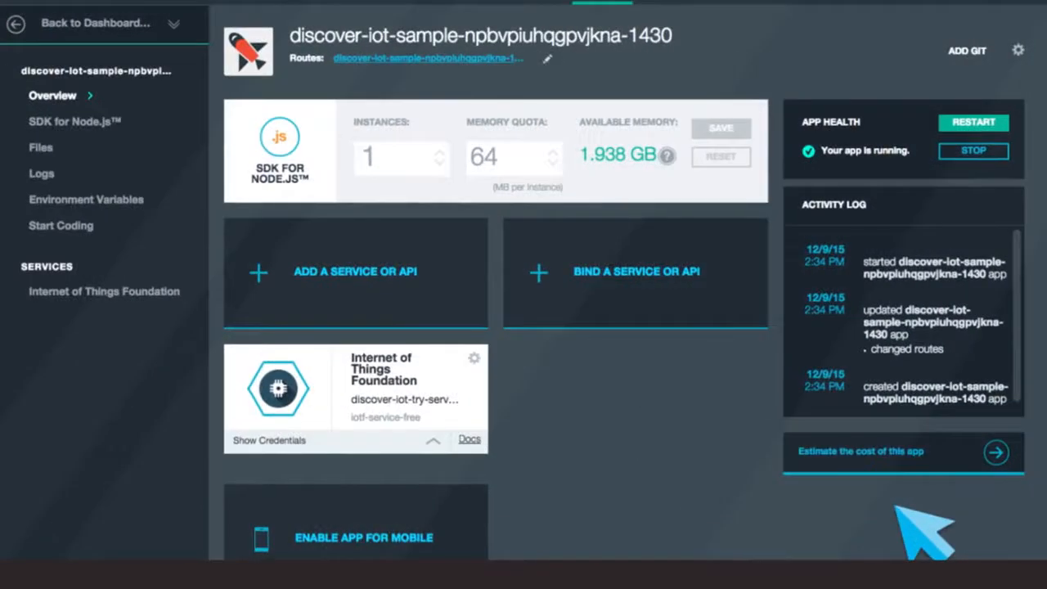
mouse_move(458, 384)
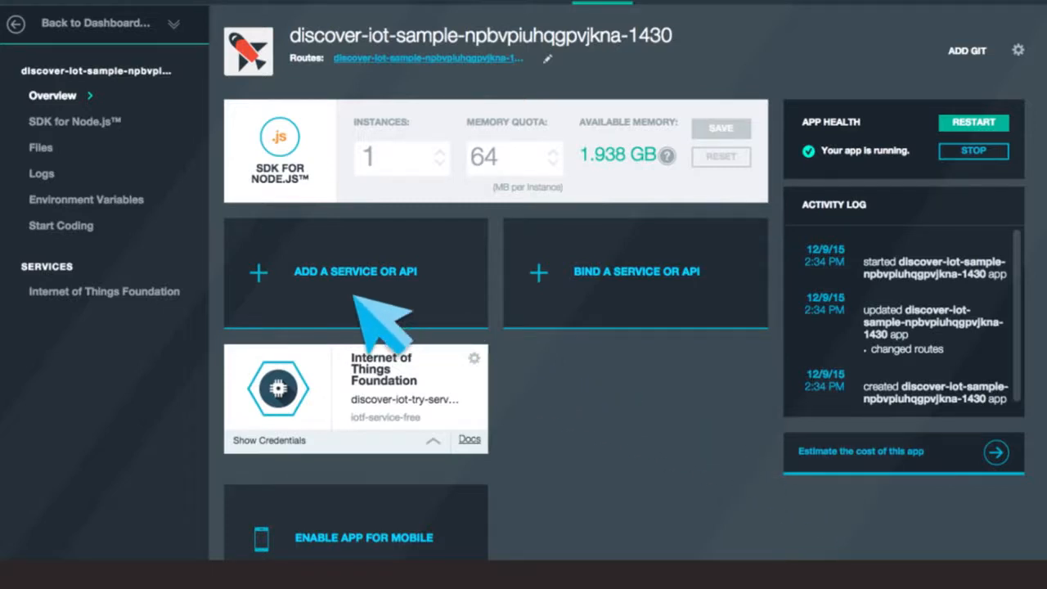
Browse the Add a Service catalog through Watson, Mobile, DevOps and Network categories.
click(355, 271)
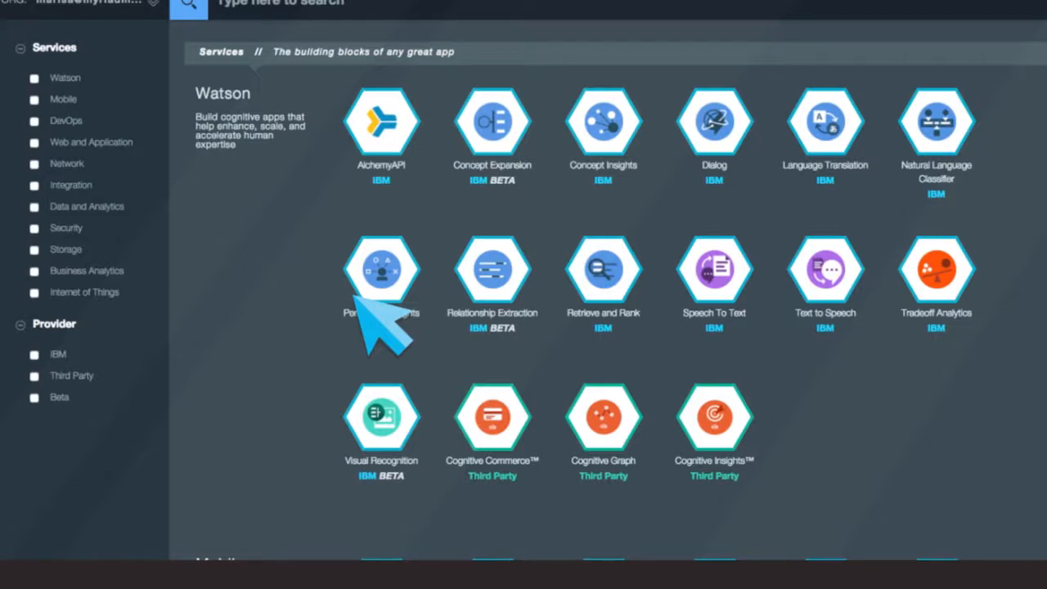
scroll(down, 3)
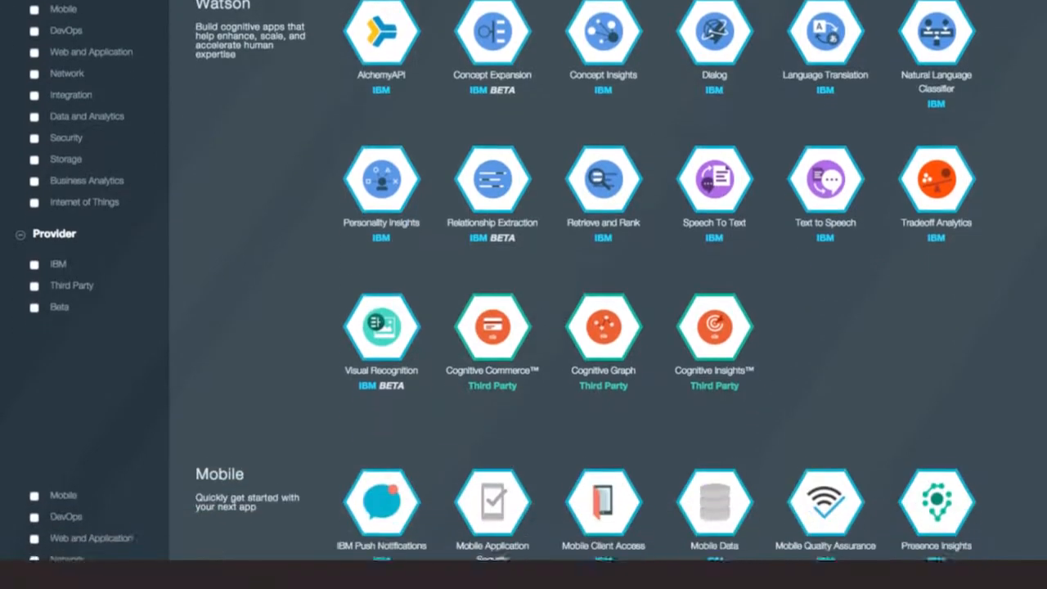
scroll(down, 3)
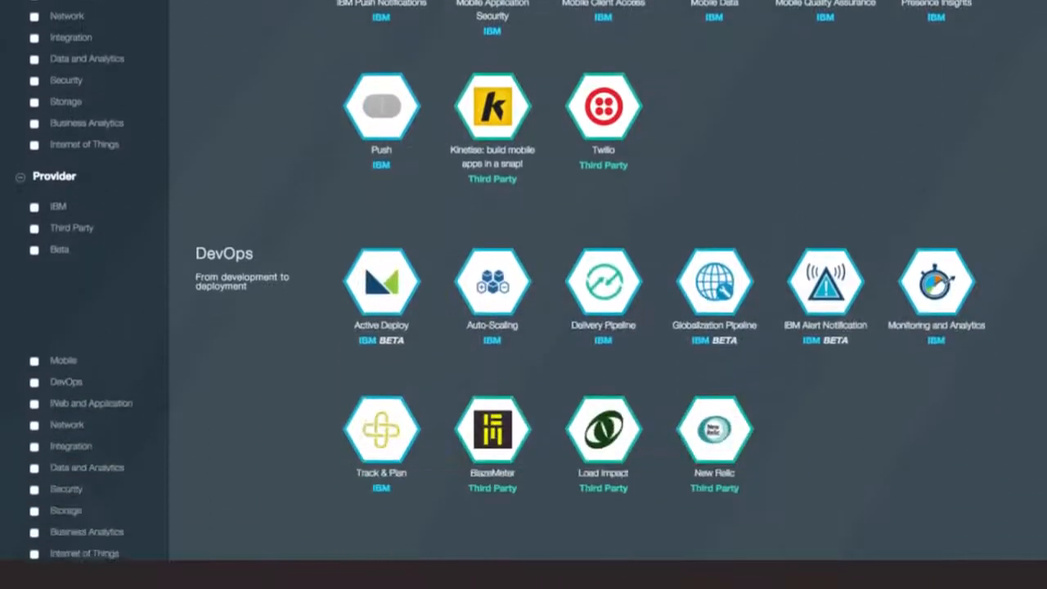
scroll(down, 3)
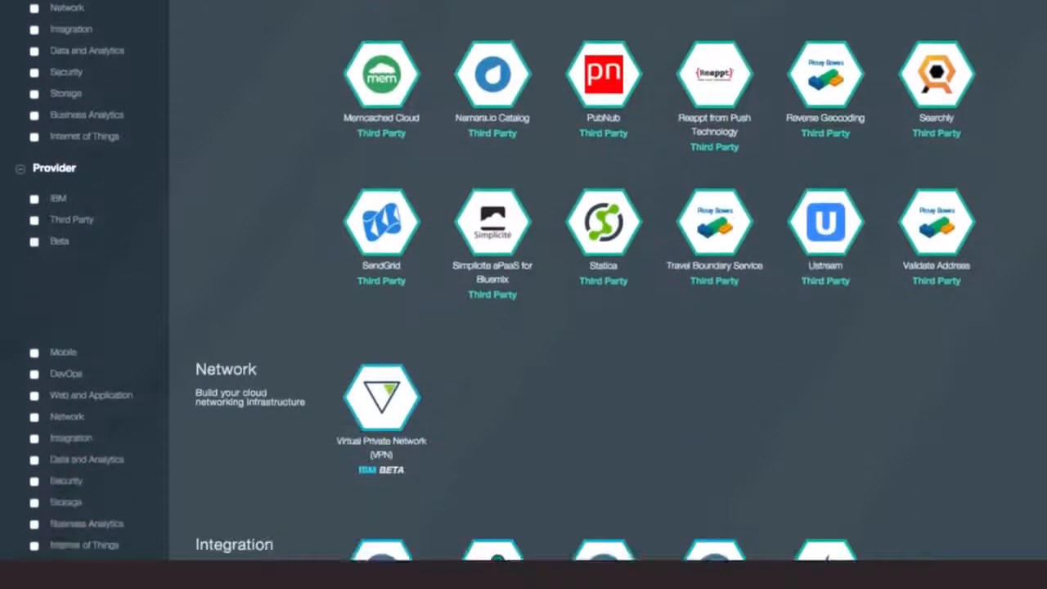